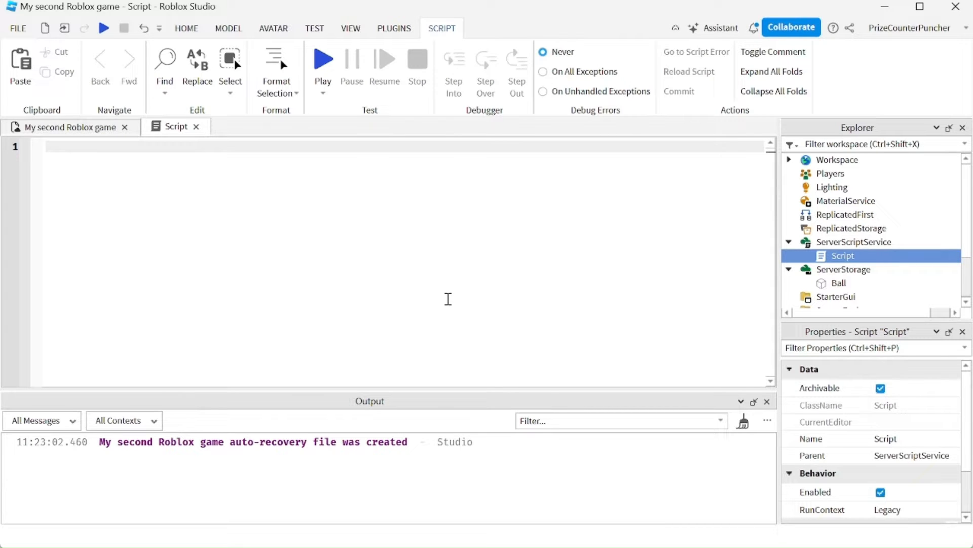
Type math.random(1, 1000) on line 1 using autocomplete.
type("ma")
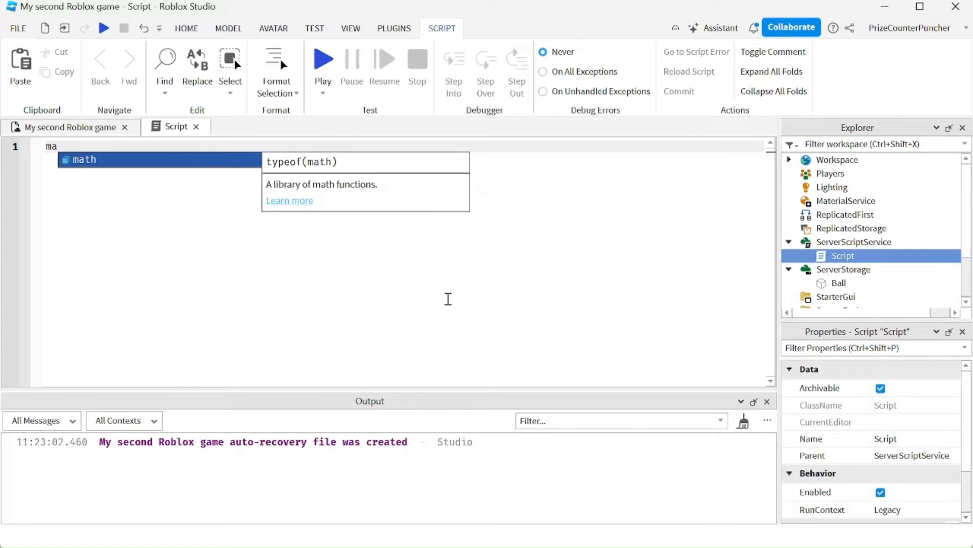
type(".")
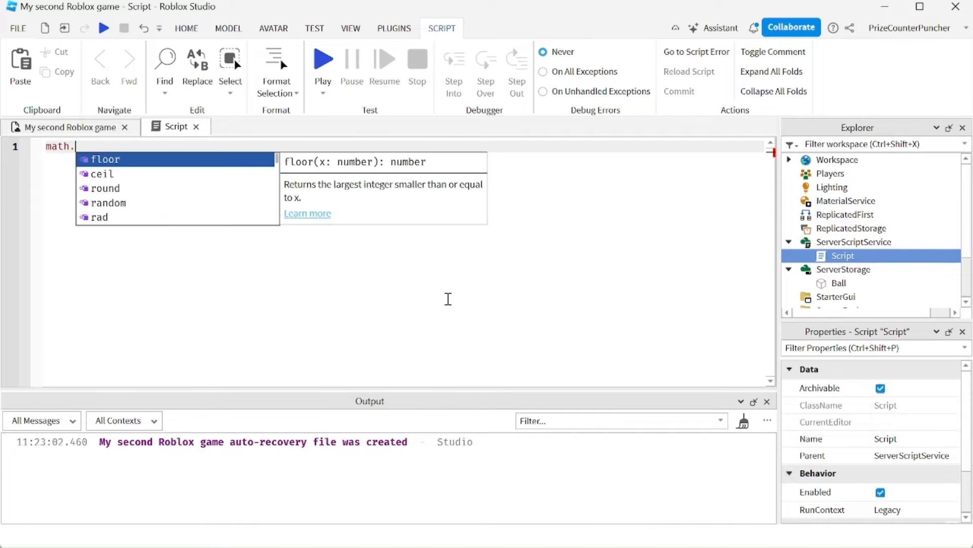
type("random()")
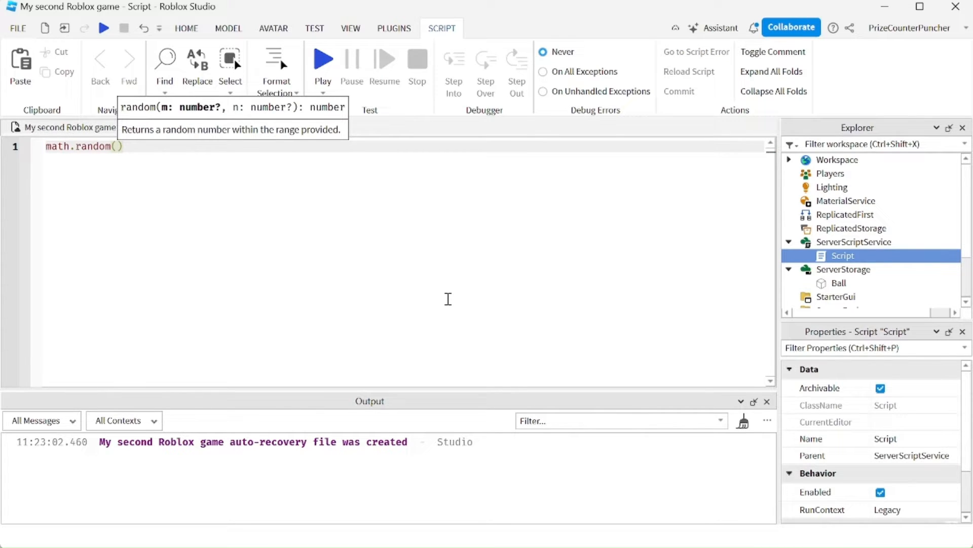
type("1, 1")
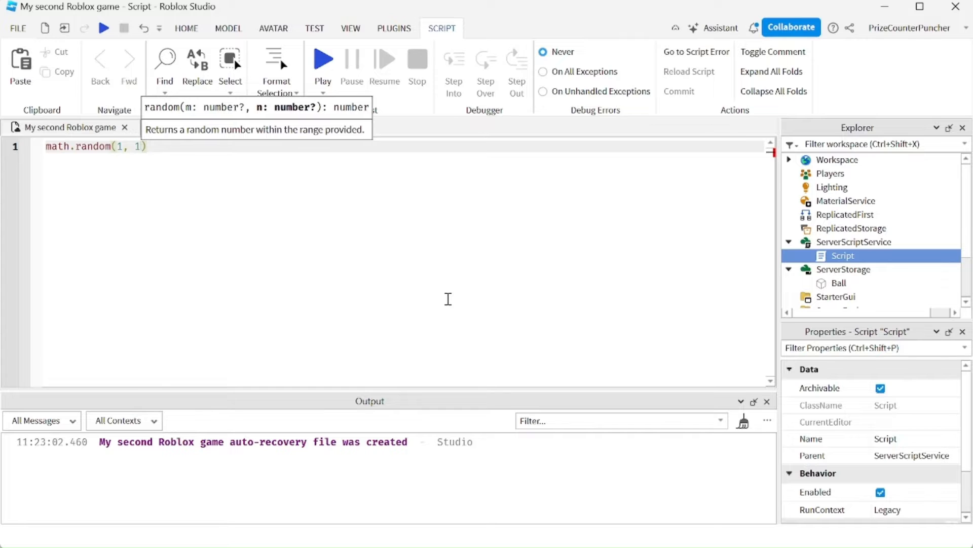
type("000")
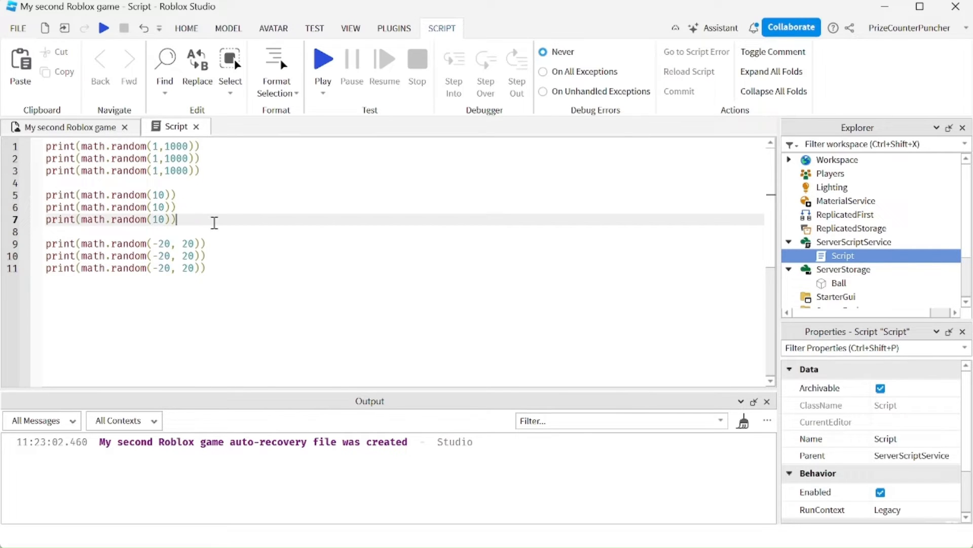
Review the math.random(10) and -20 to 20 print lines by highlighting them.
left_click_drag(46, 194, 176, 219)
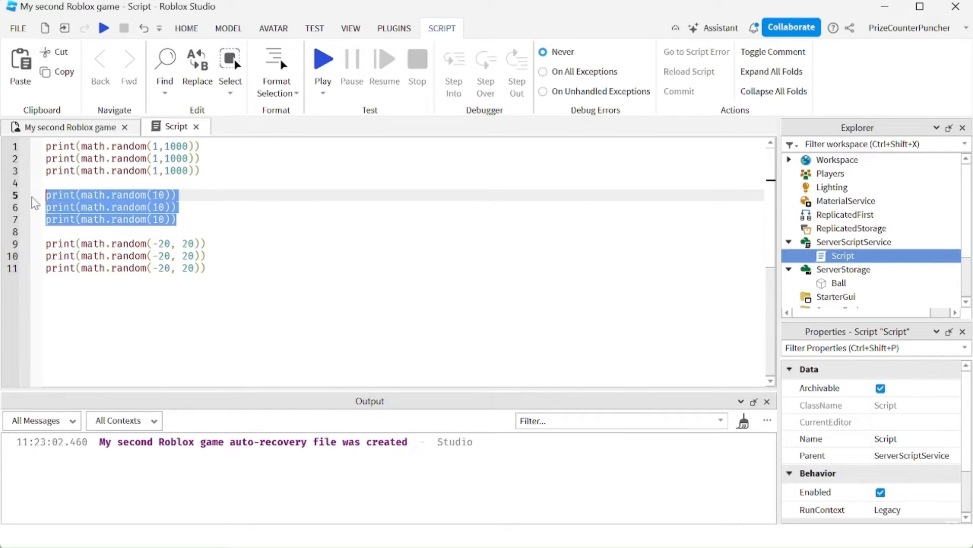
left_click(194, 207)
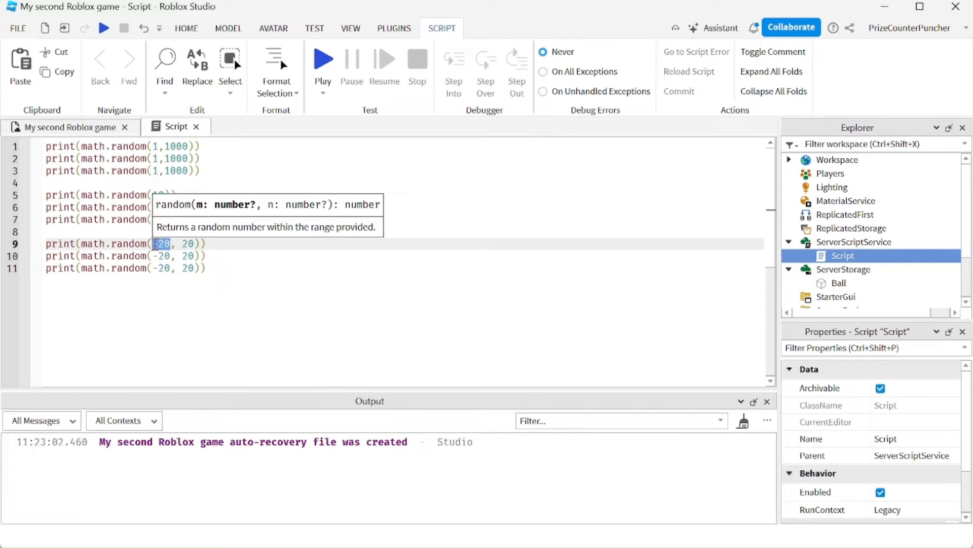
left_click(194, 243)
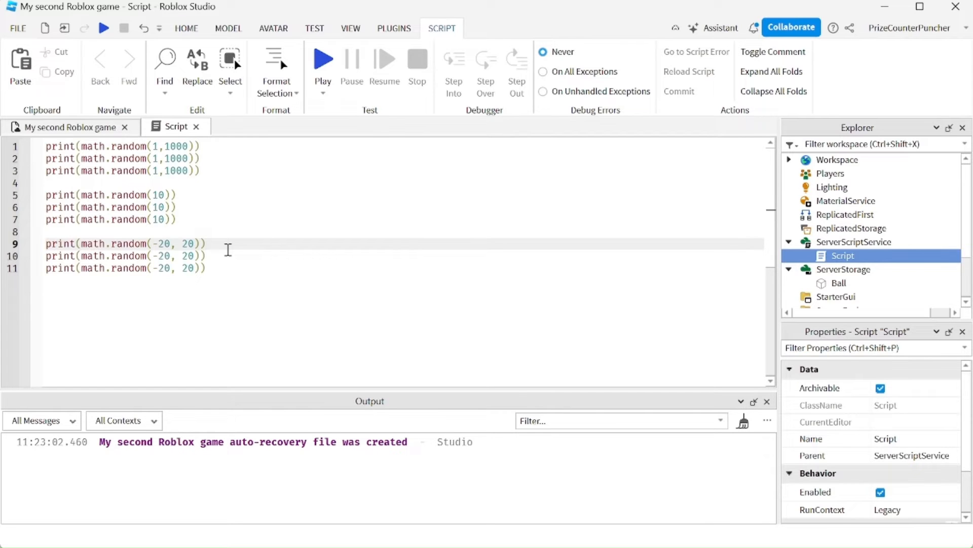
Add print(math.random()) lines with no arguments after the existing prints.
key("enter")
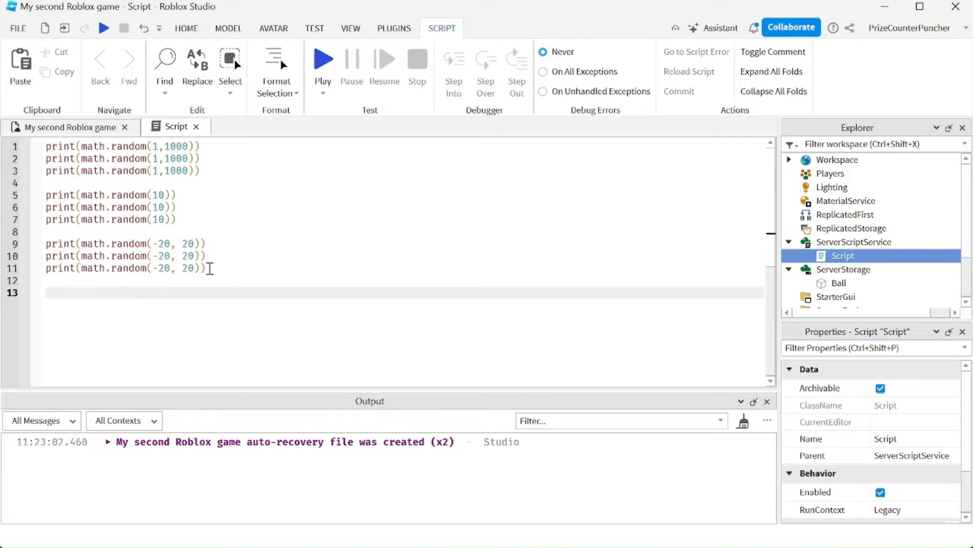
key("ctrl+a")
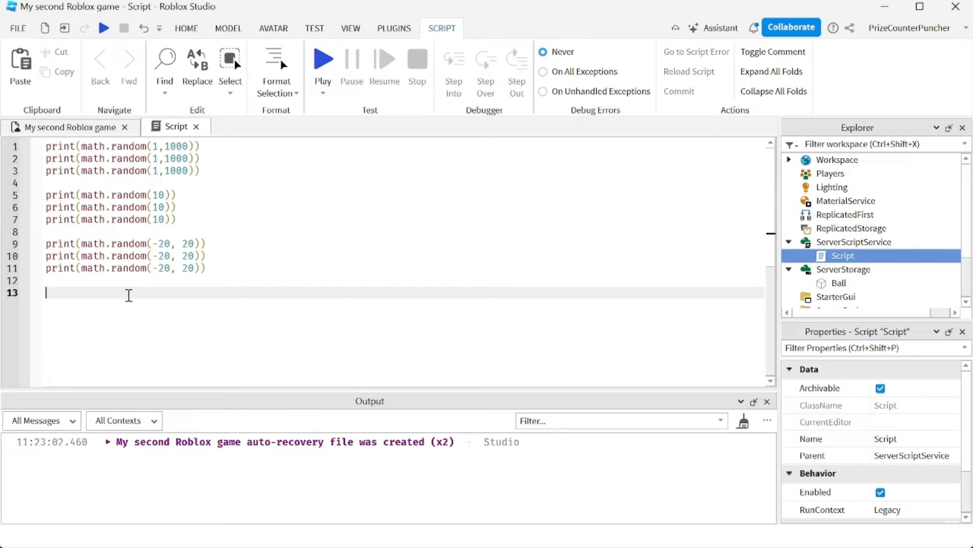
type("print(math.random())")
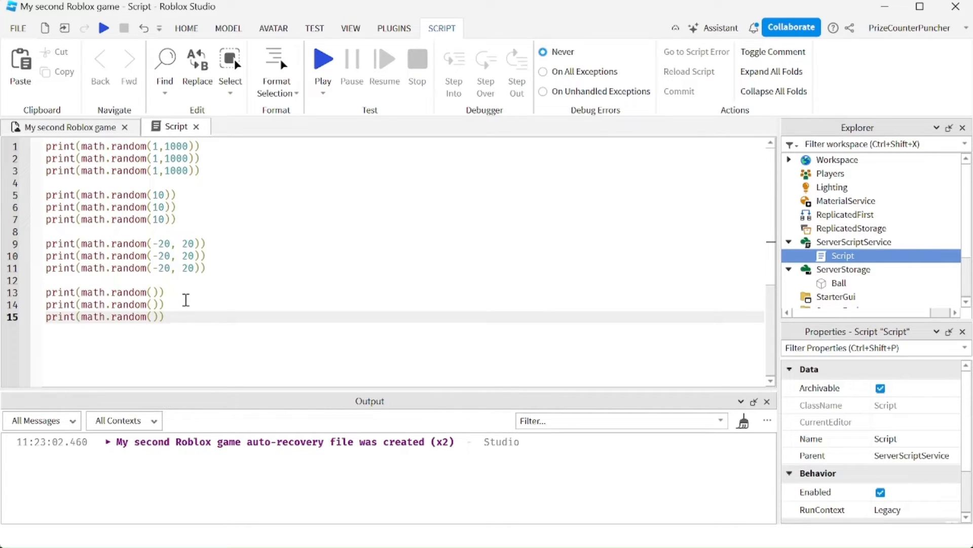
left_click(172, 316)
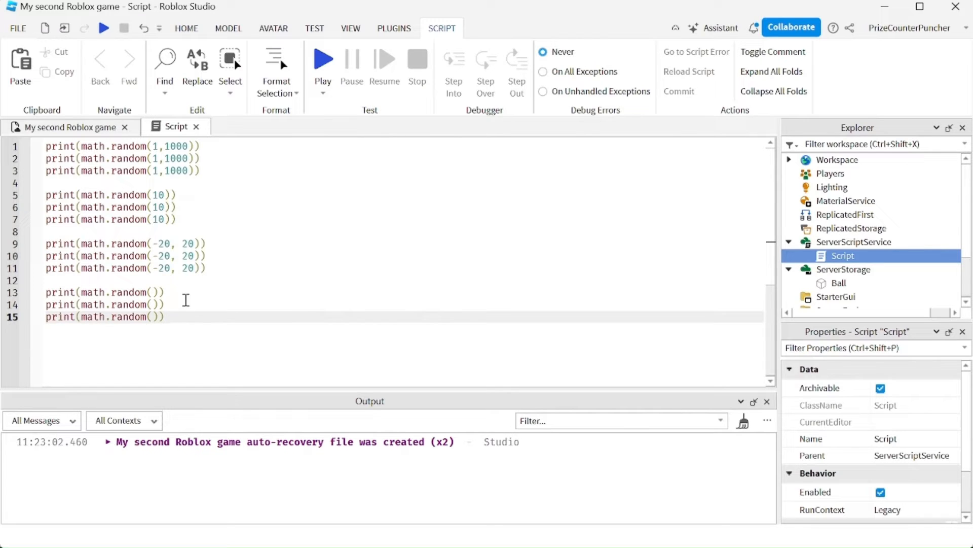
Run the game and trace the printed value 211 back to its script line.
left_click(323, 95)
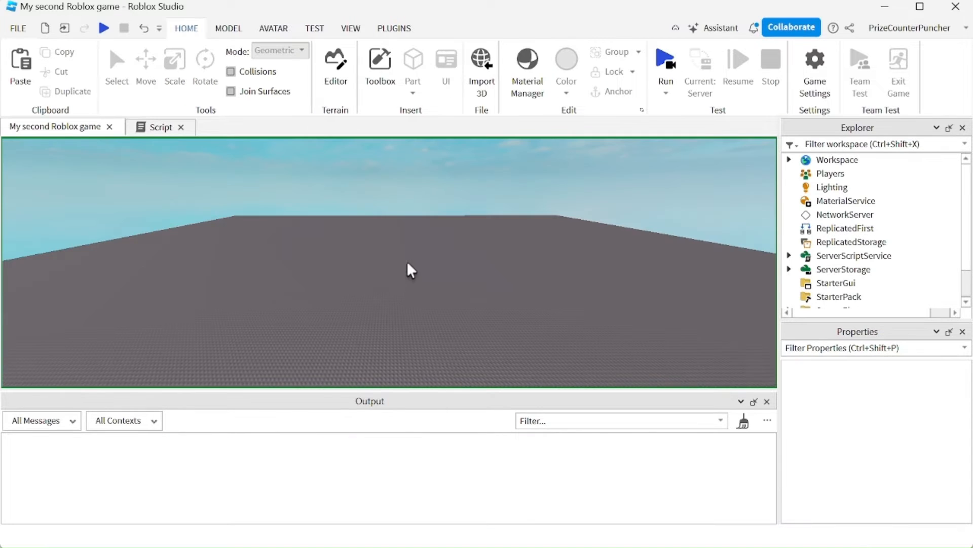
left_click(664, 59)
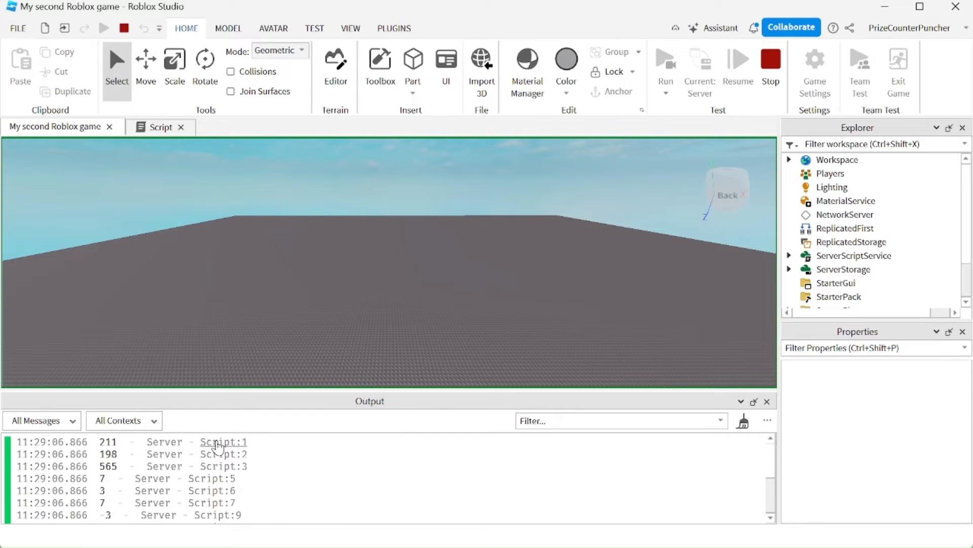
left_click(160, 126)
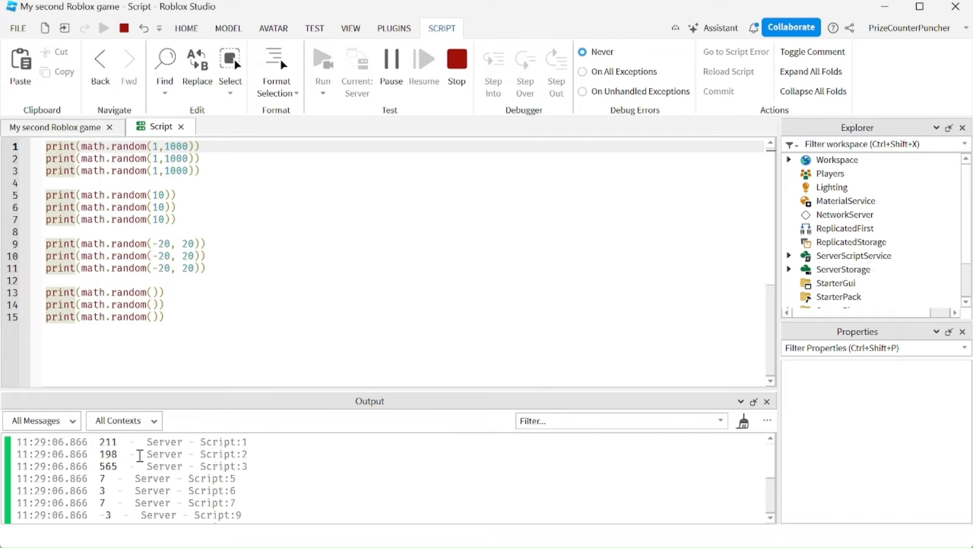
mouse_move(284, 518)
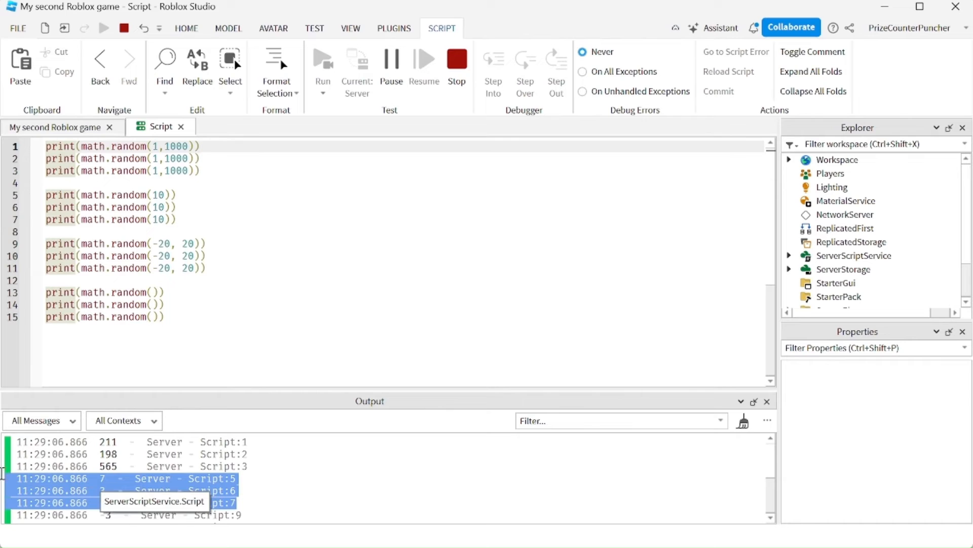
mouse_move(301, 484)
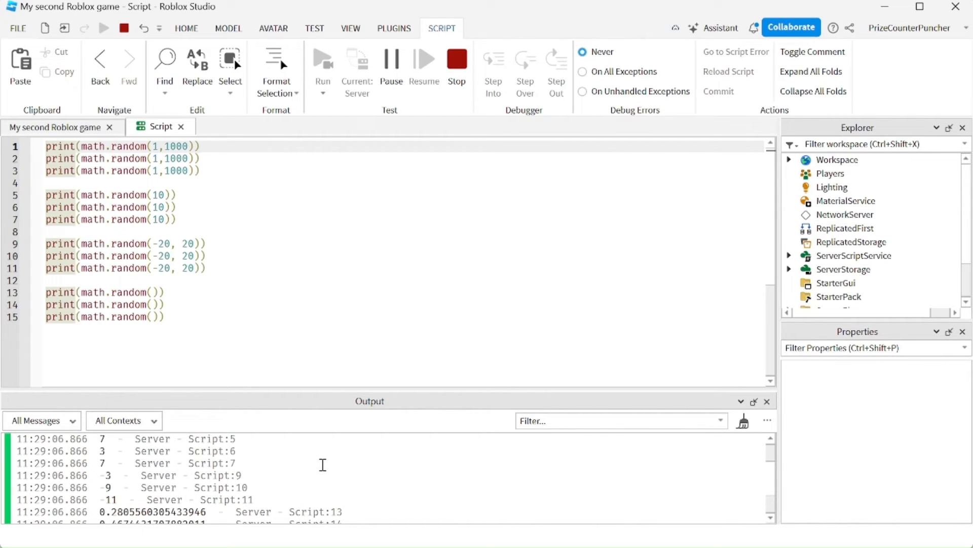
mouse_move(286, 387)
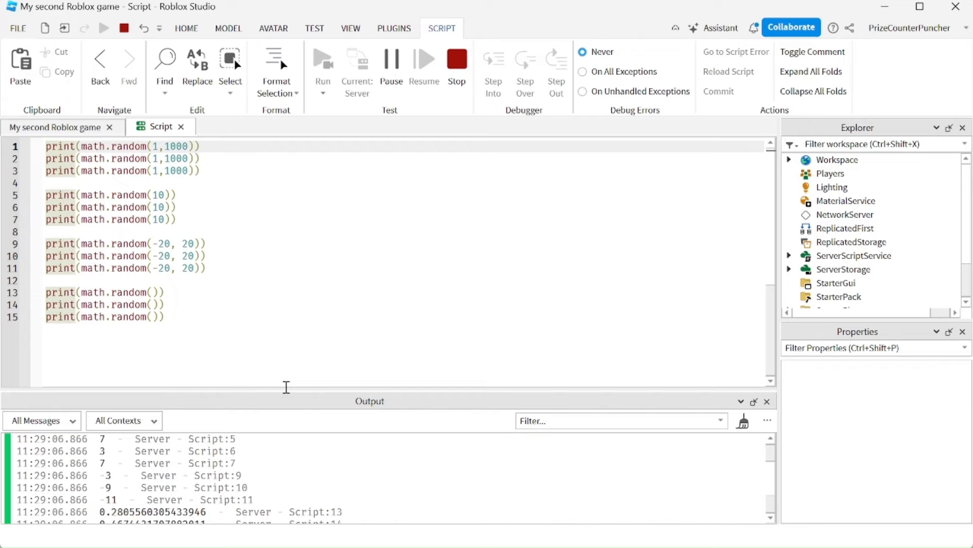
mouse_move(218, 271)
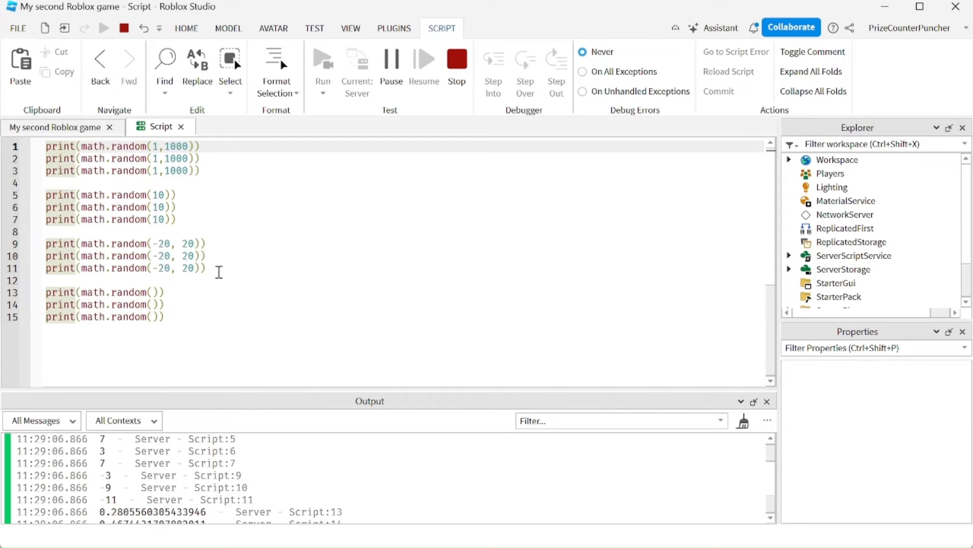
left_click_drag(45, 242, 205, 268)
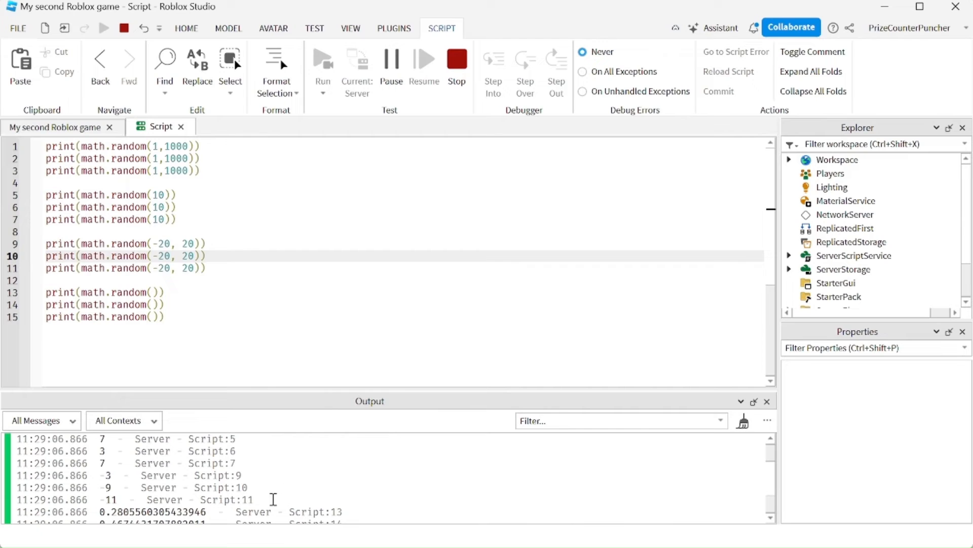
left_click_drag(102, 475, 249, 500)
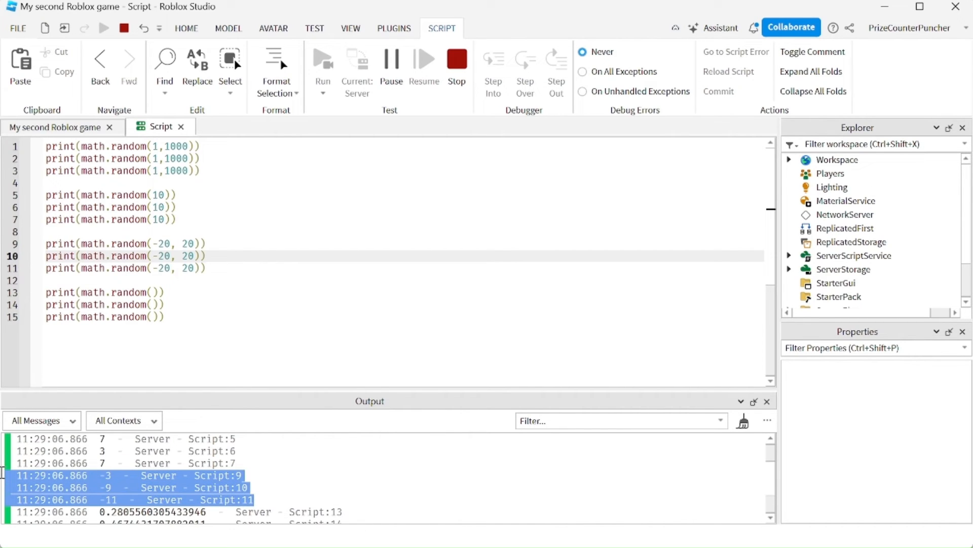
left_click(282, 476)
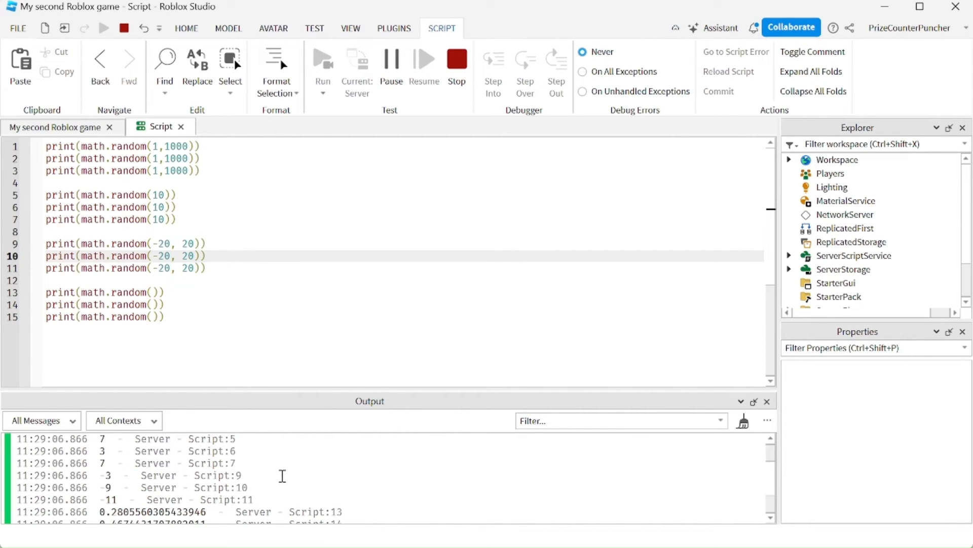